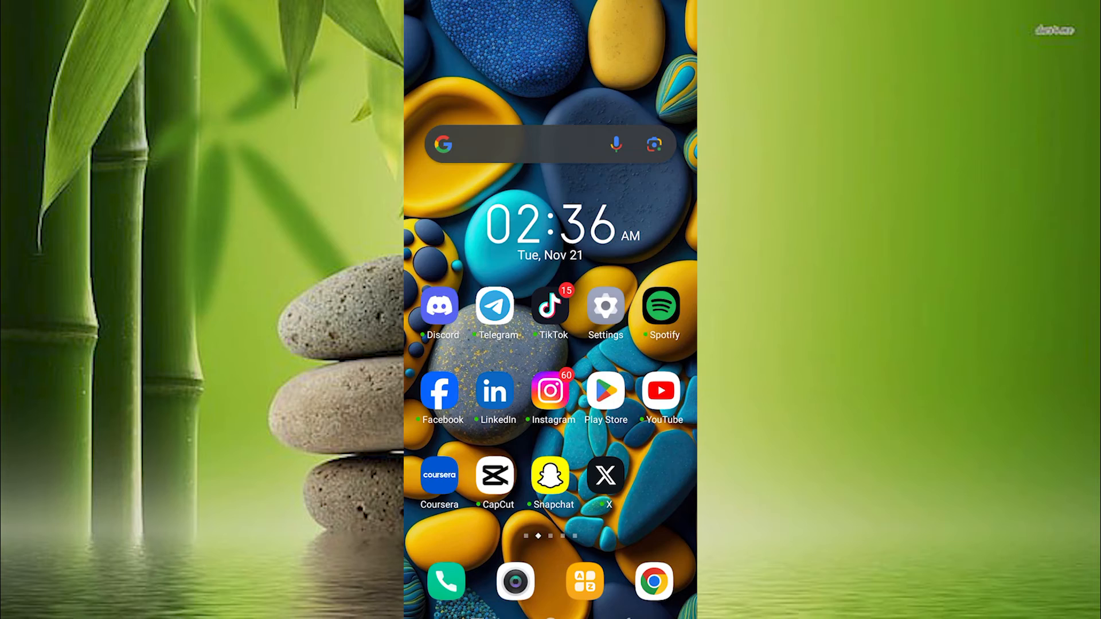
Launch Discord from the home screen to reach the user settings list
click(438, 306)
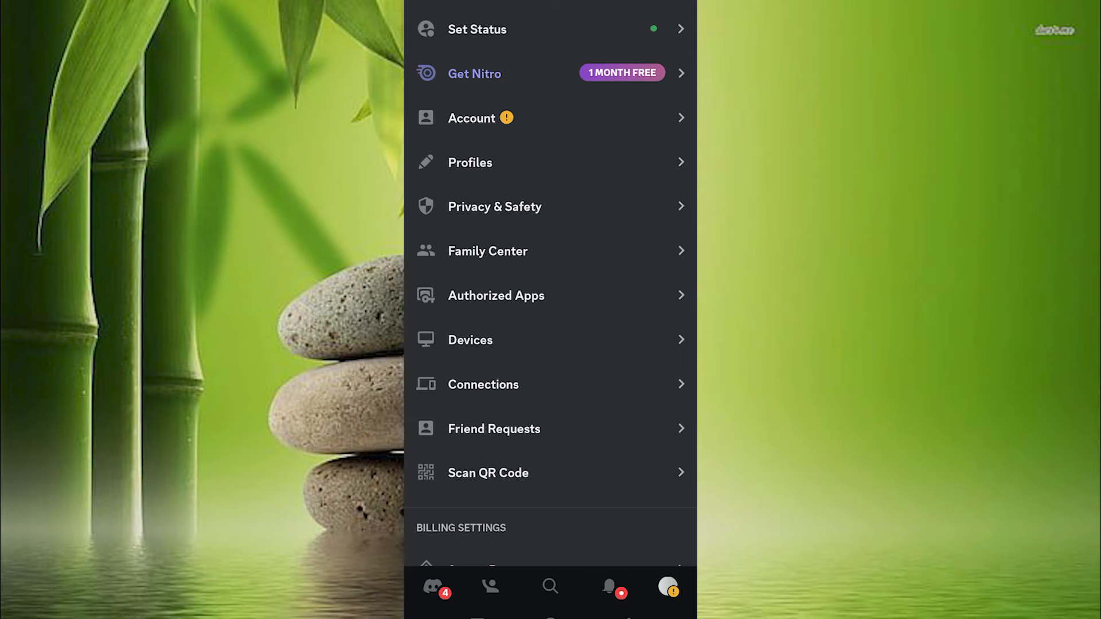
Review the linked GitHub and YouTube accounts under Connections, then return home
click(483, 384)
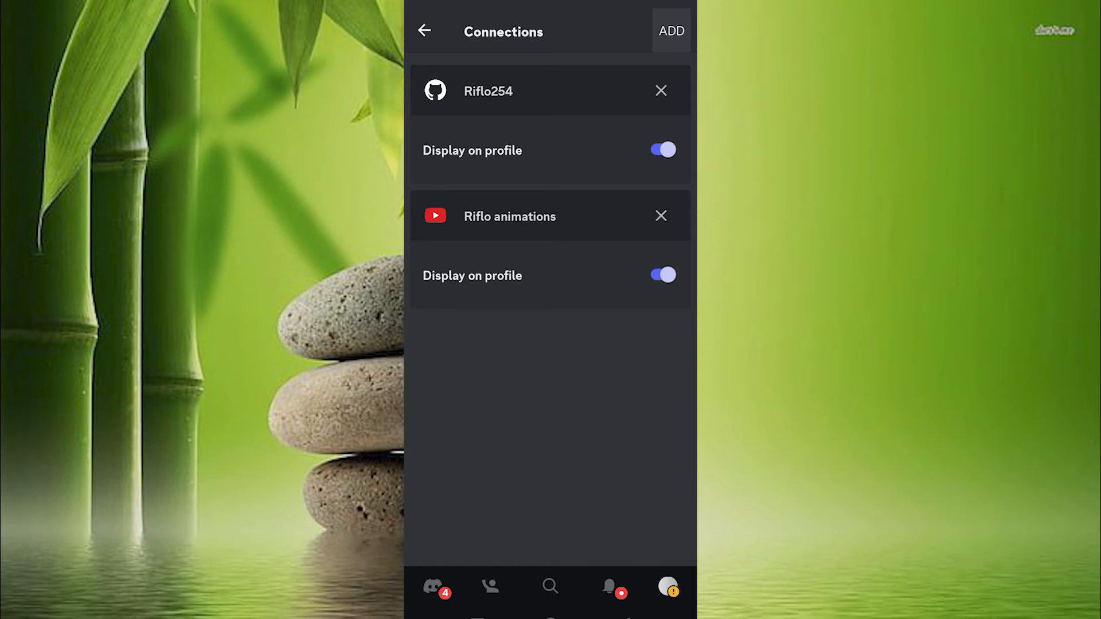
click(669, 30)
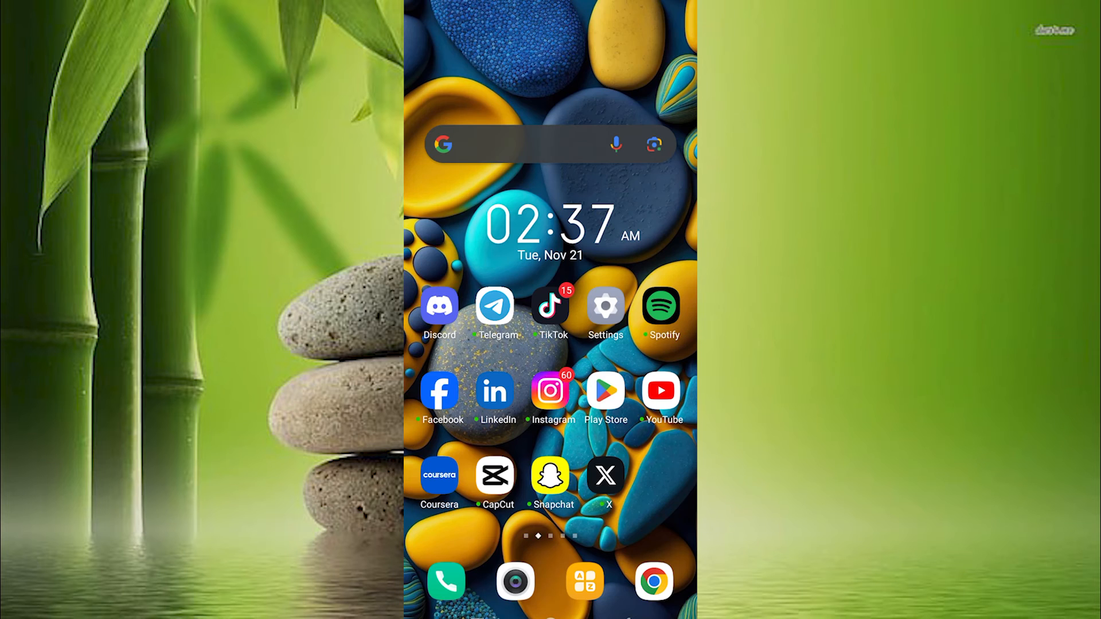
click(660, 305)
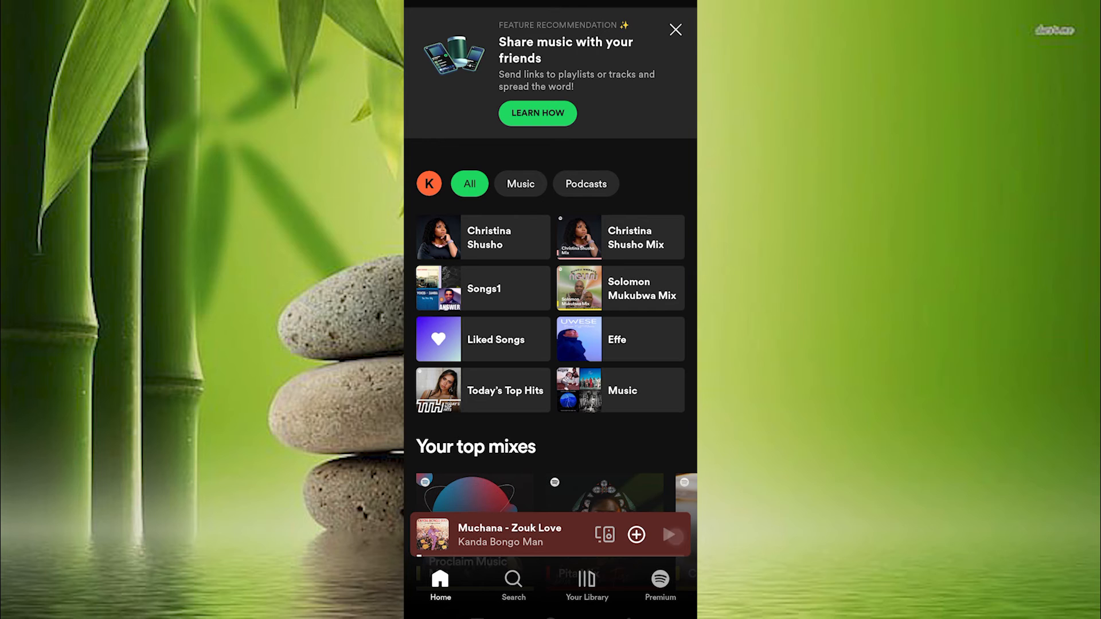
click(669, 535)
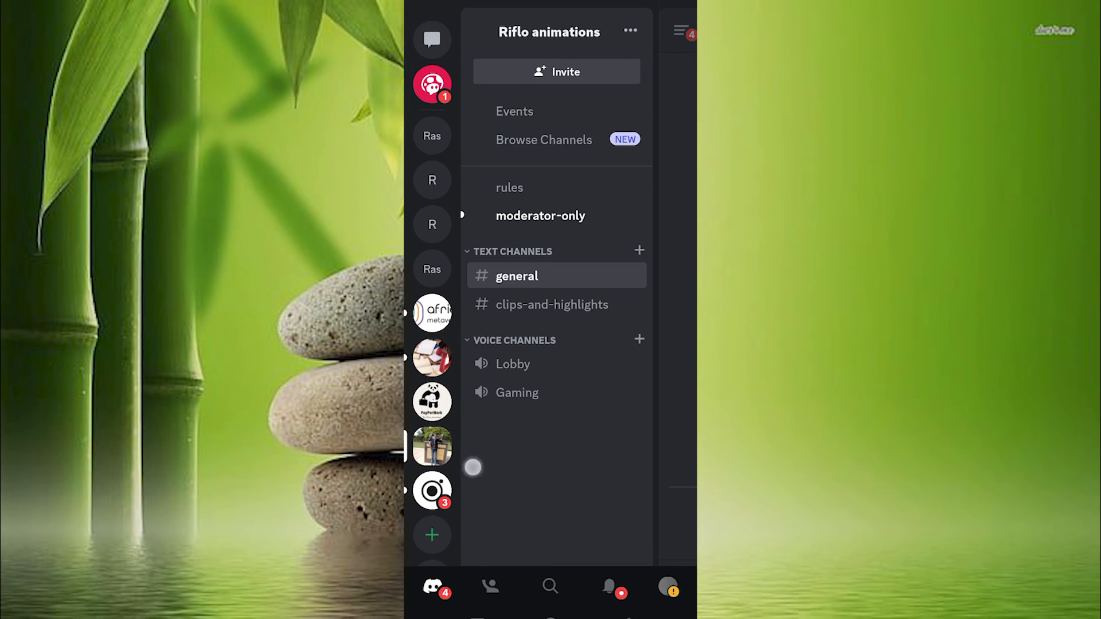
View your profile from #general's member list to see Listening to Spotify: Muchana - Zouk Love
click(517, 276)
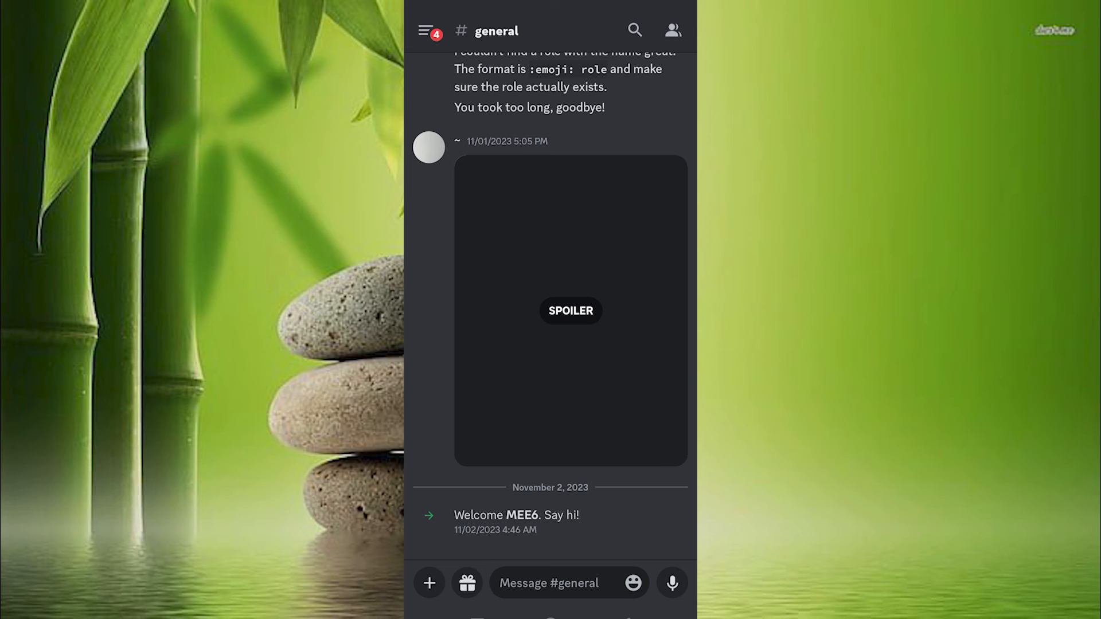
click(673, 29)
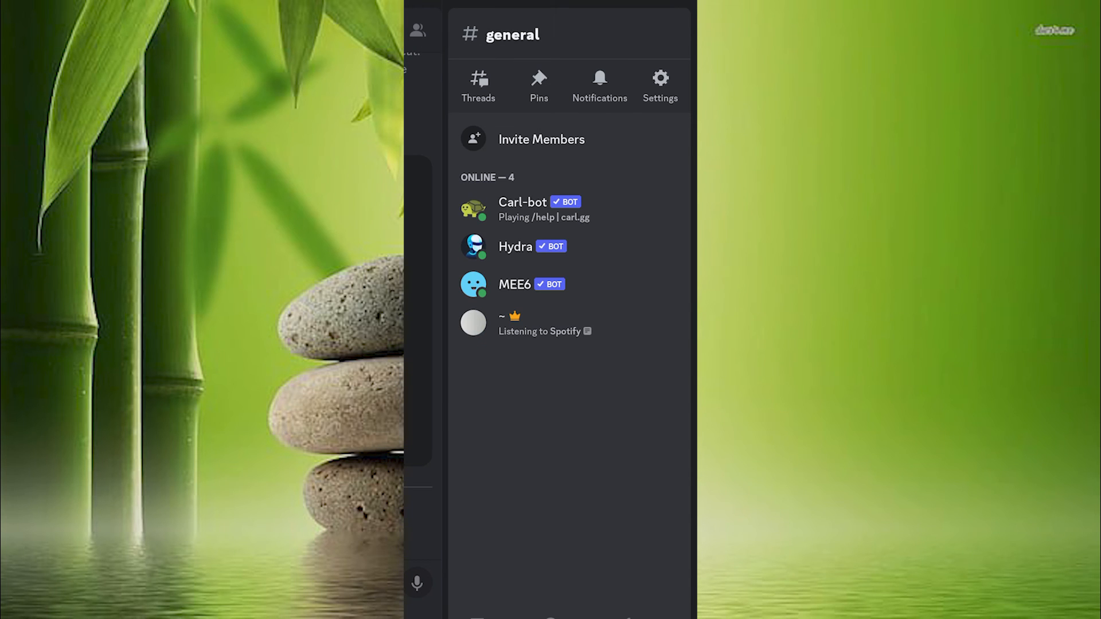
click(473, 323)
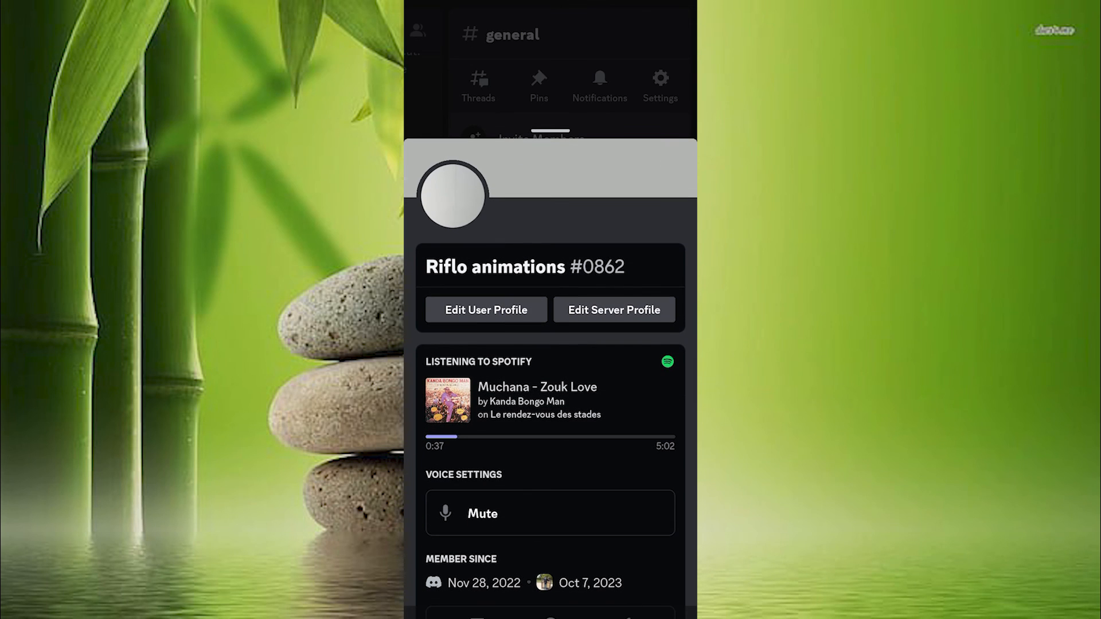
scroll(down, 3)
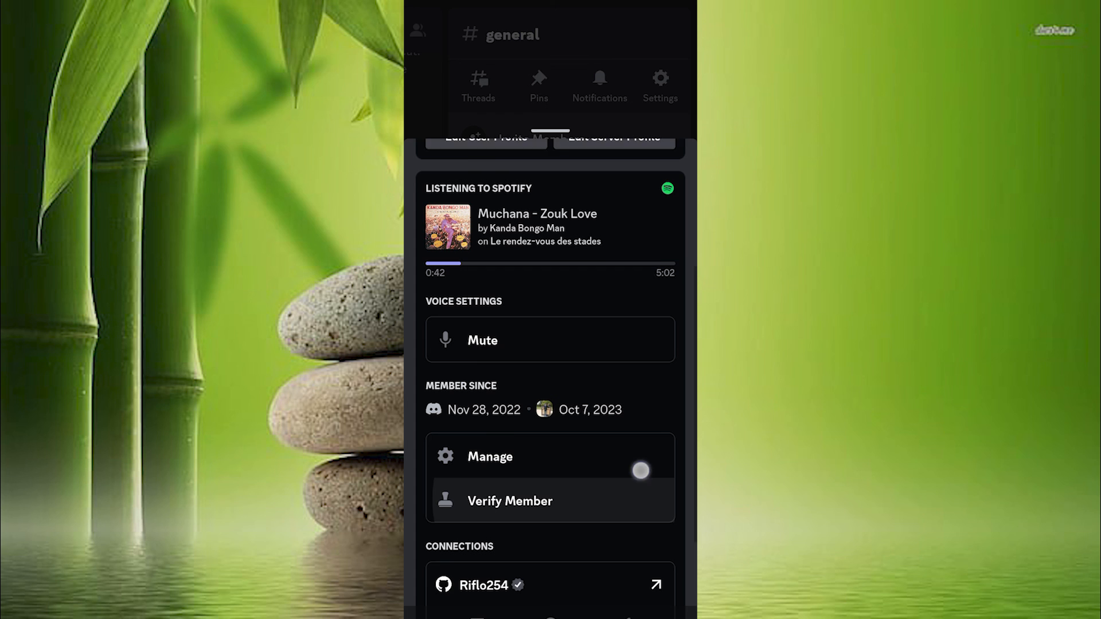